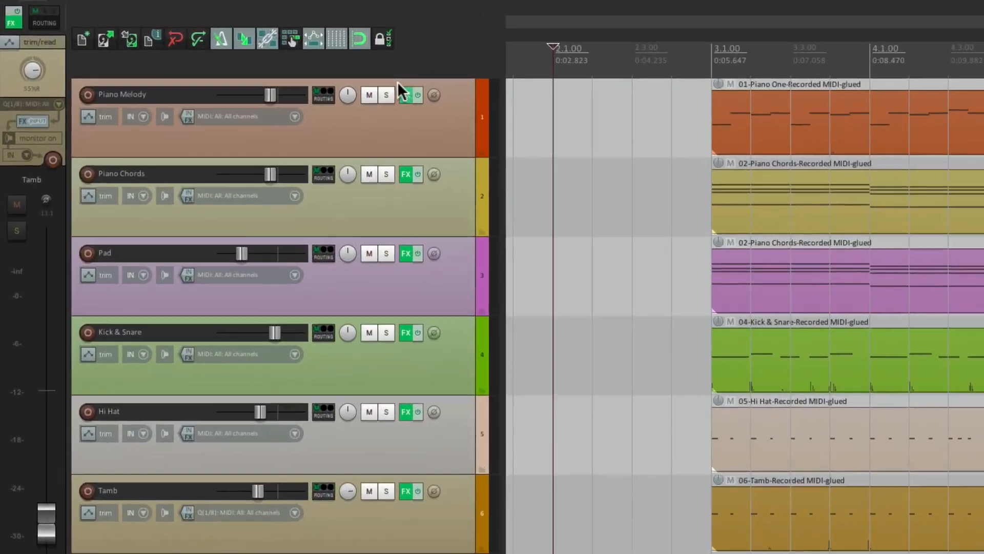
Insert a new track with the ReaSynth virtual instrument from the Track menu.
left_click(293, 8)
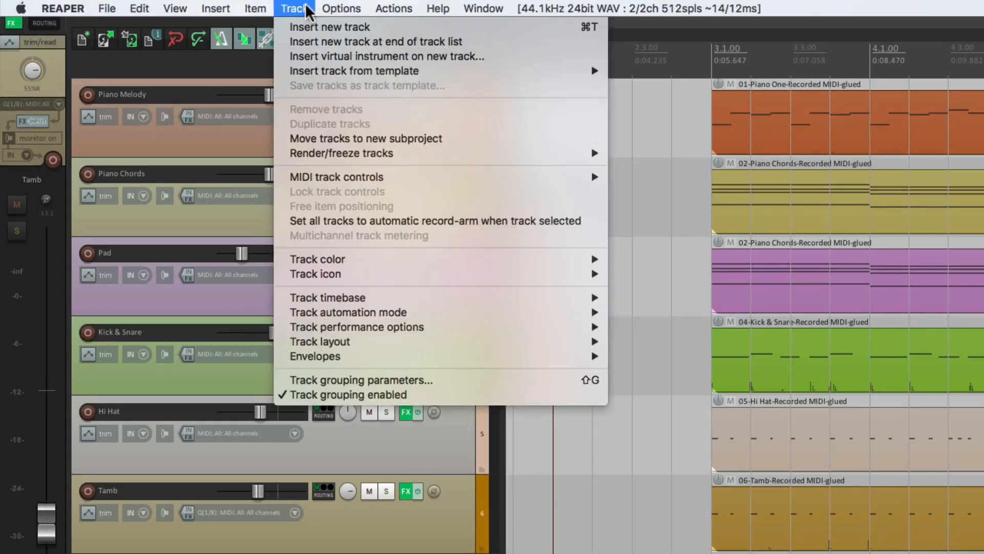
mouse_move(386, 56)
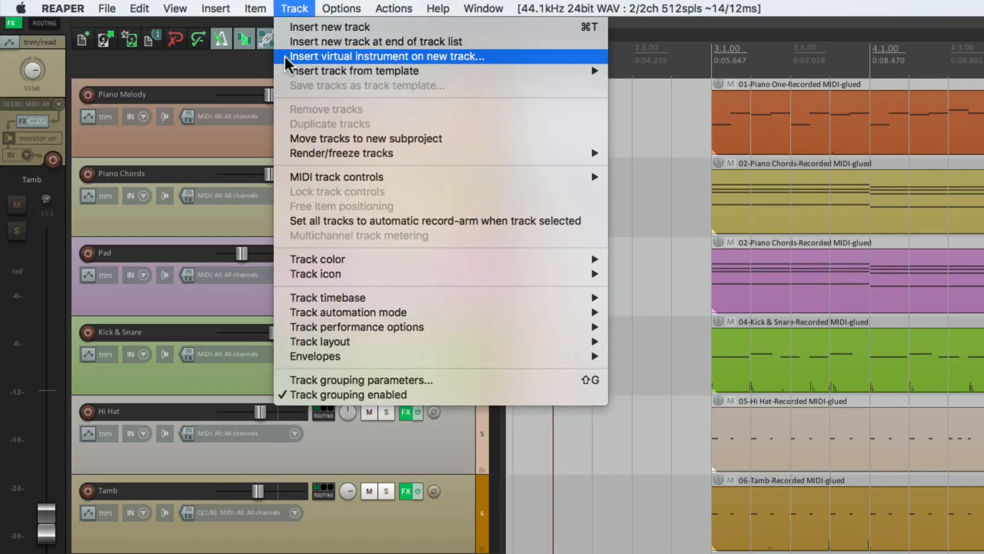
left_click(386, 57)
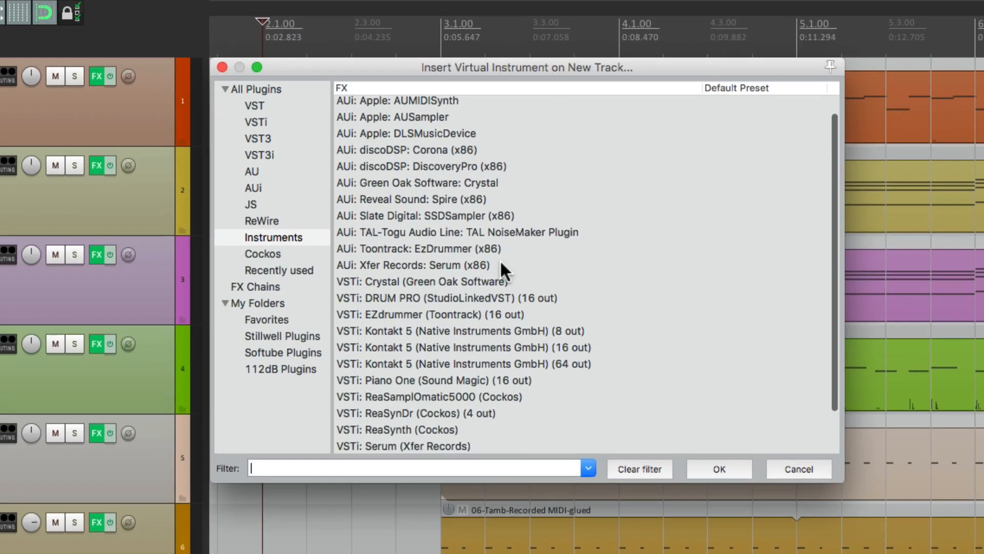
left_click(397, 430)
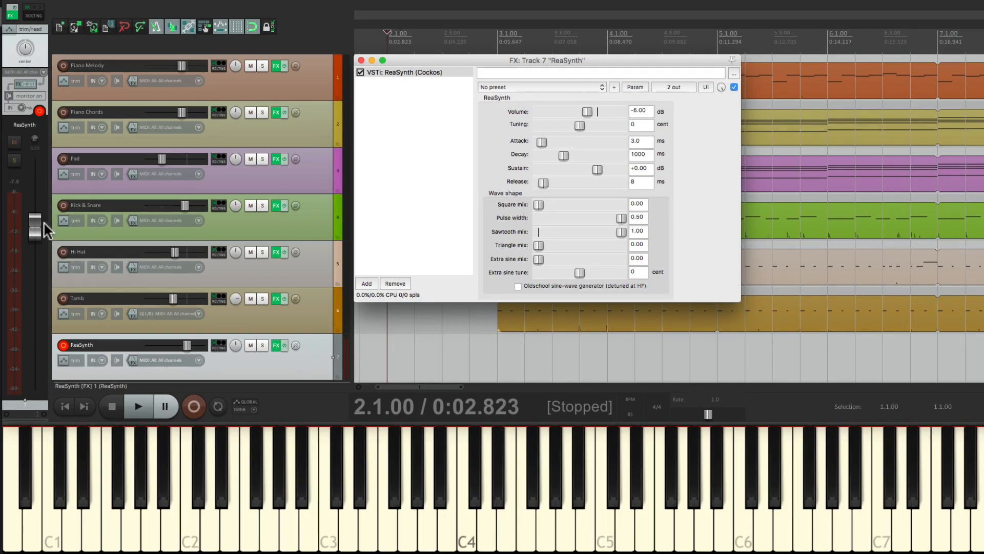
mouse_move(87, 307)
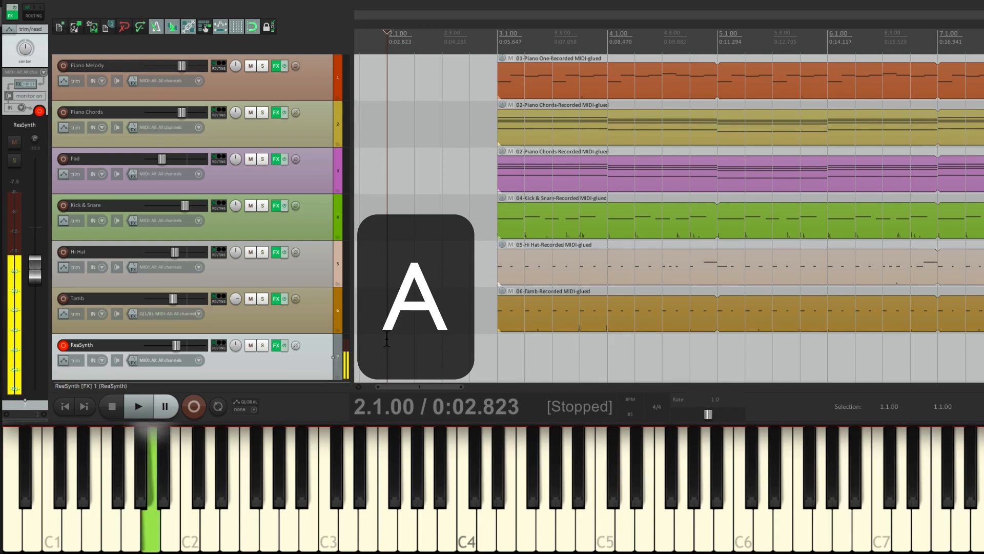
Record a melody take onto the ReaSynth track, then stop recording.
key("G")
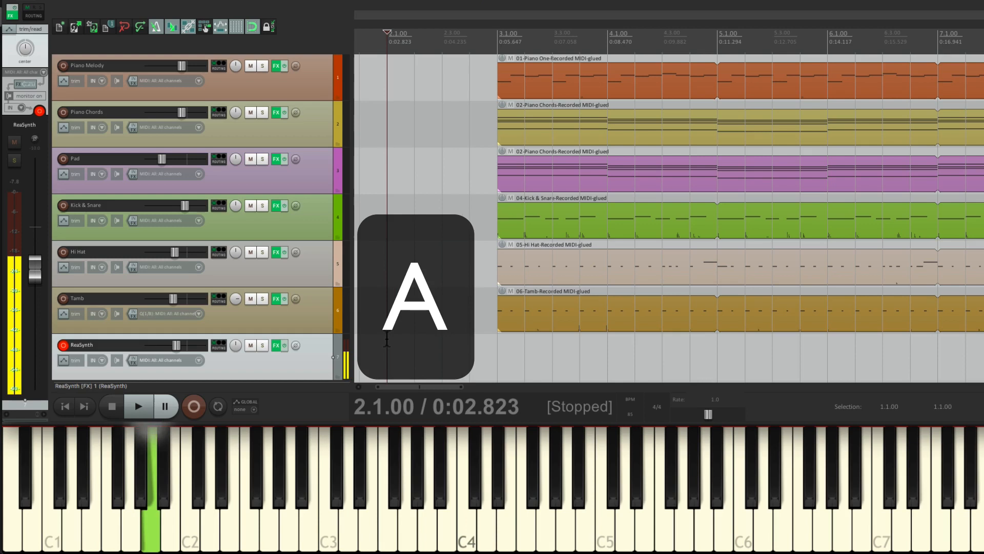
key("a")
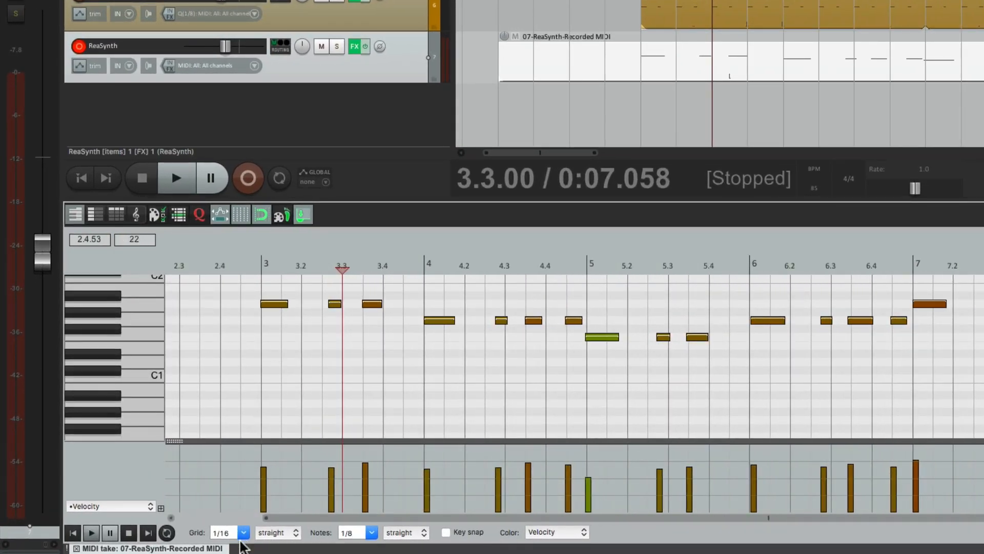
mouse_move(199, 214)
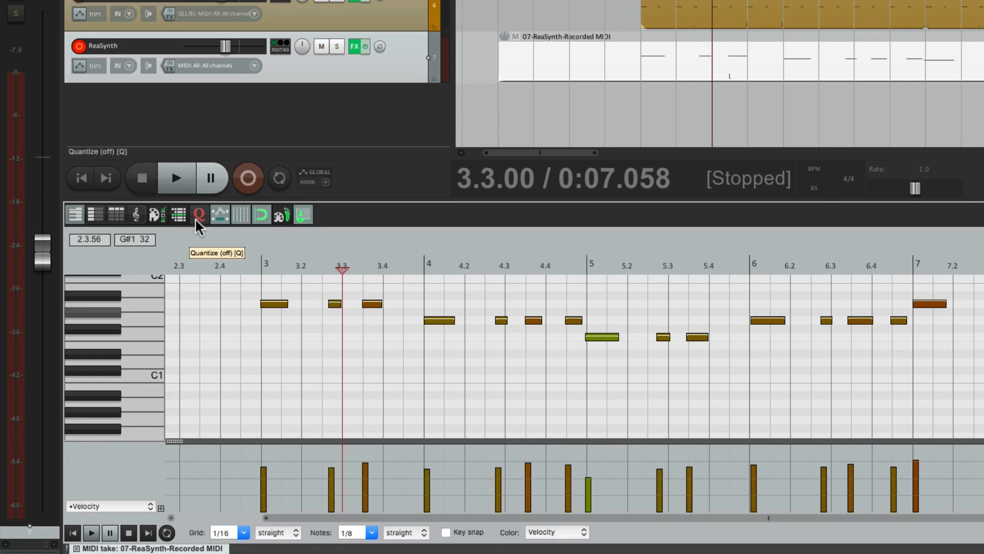
Quantize the recorded ReaSynth notes to the 1/16 grid.
left_click(199, 214)
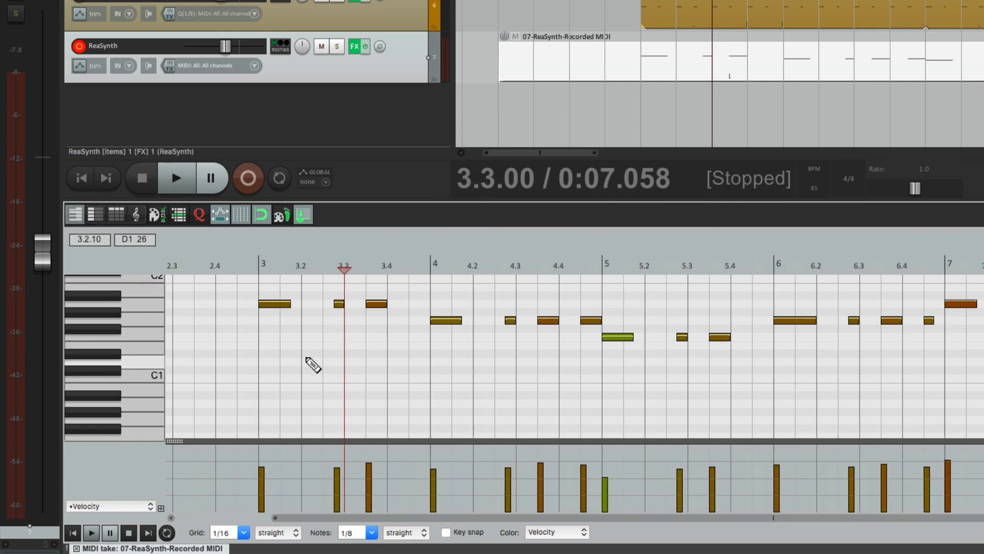
left_click(176, 179)
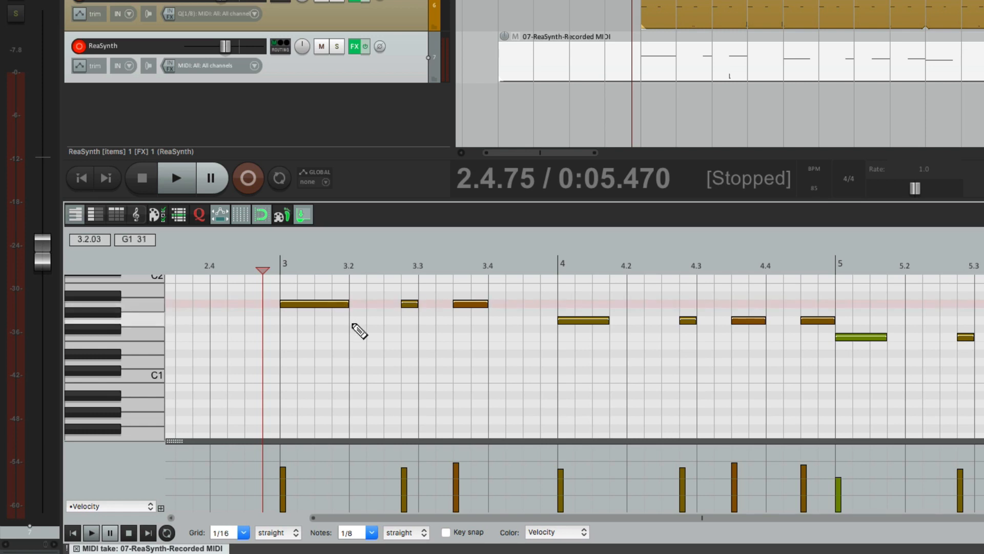
Extend melody notes to the next grid lines, toggling snap and replaying from bar 6.
left_click(176, 179)
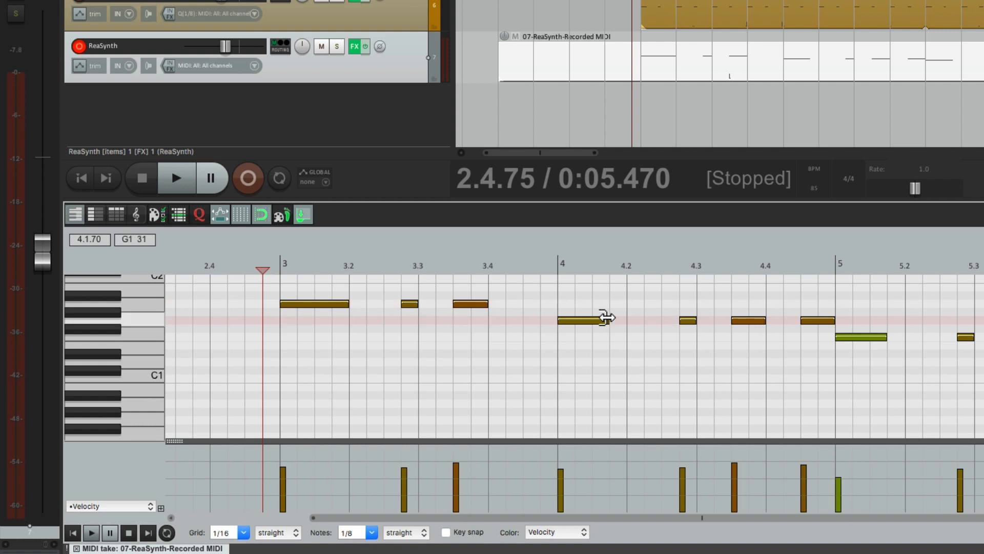
mouse_move(262, 216)
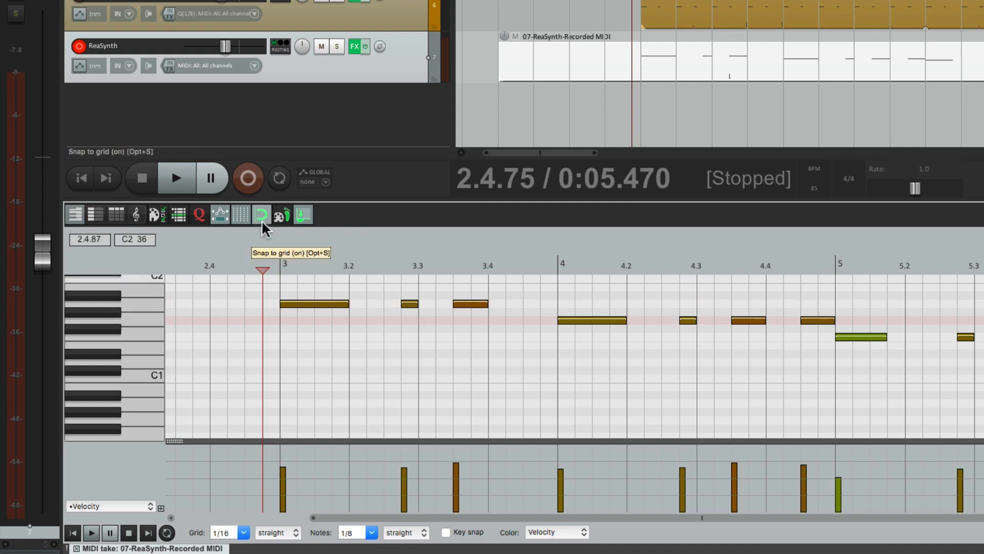
left_click(176, 179)
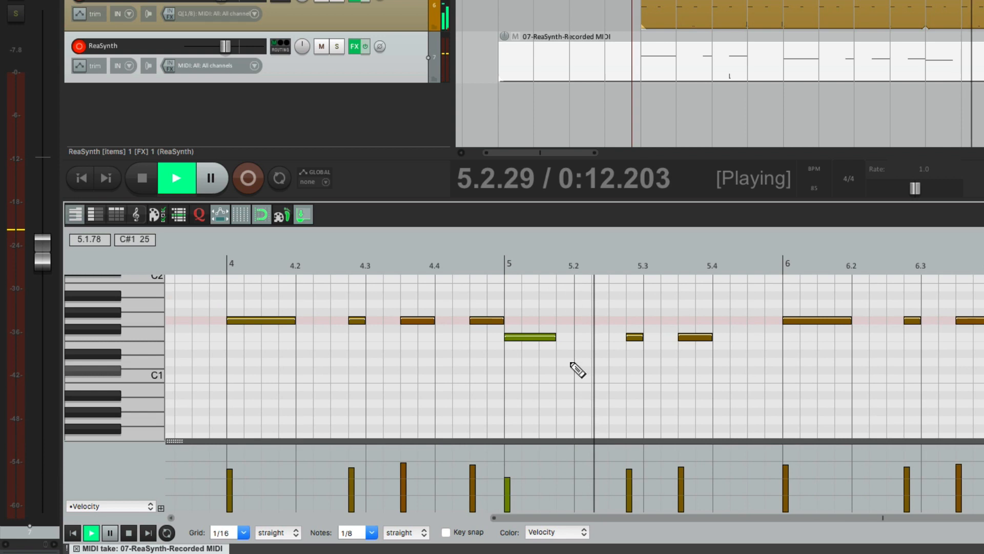
left_click(141, 178)
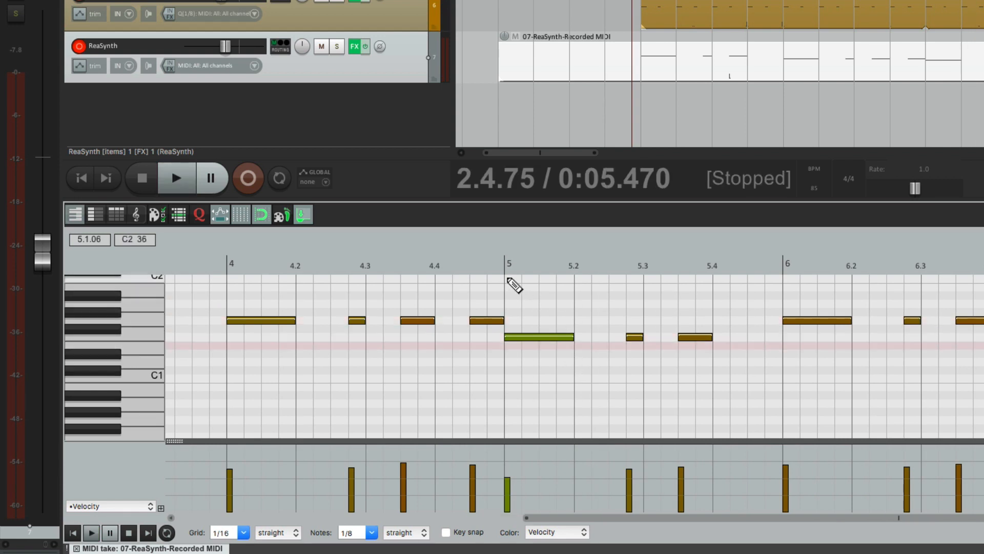
left_click(177, 179)
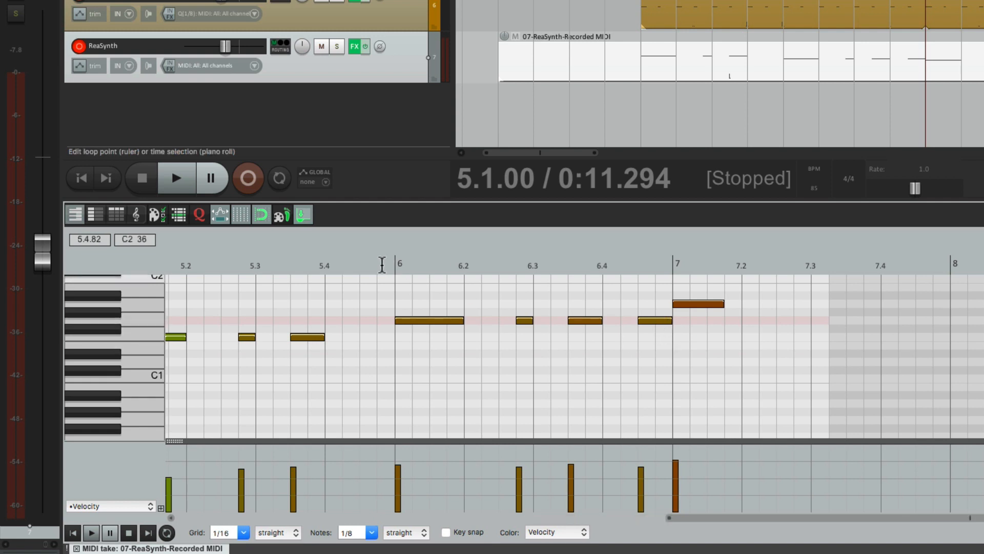
left_click(176, 179)
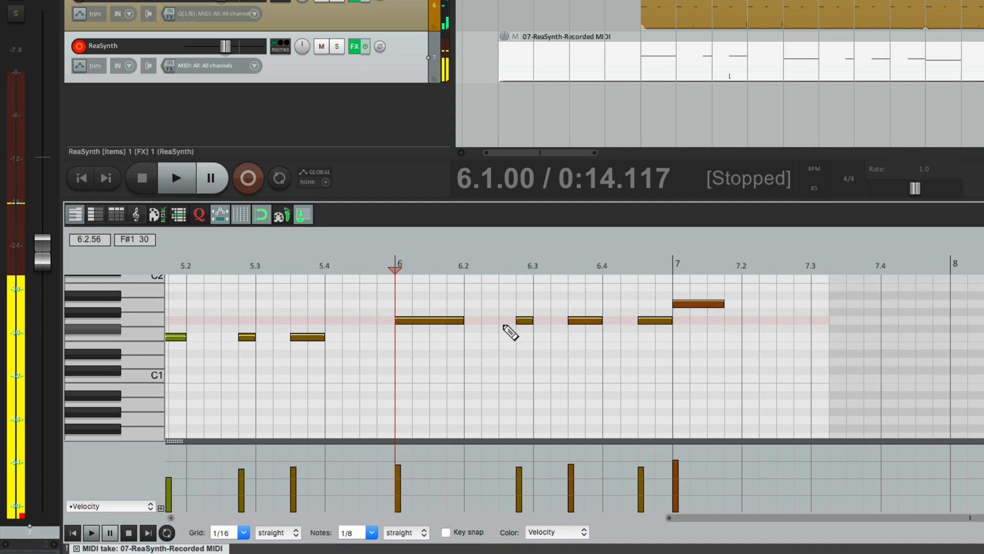
mouse_move(576, 363)
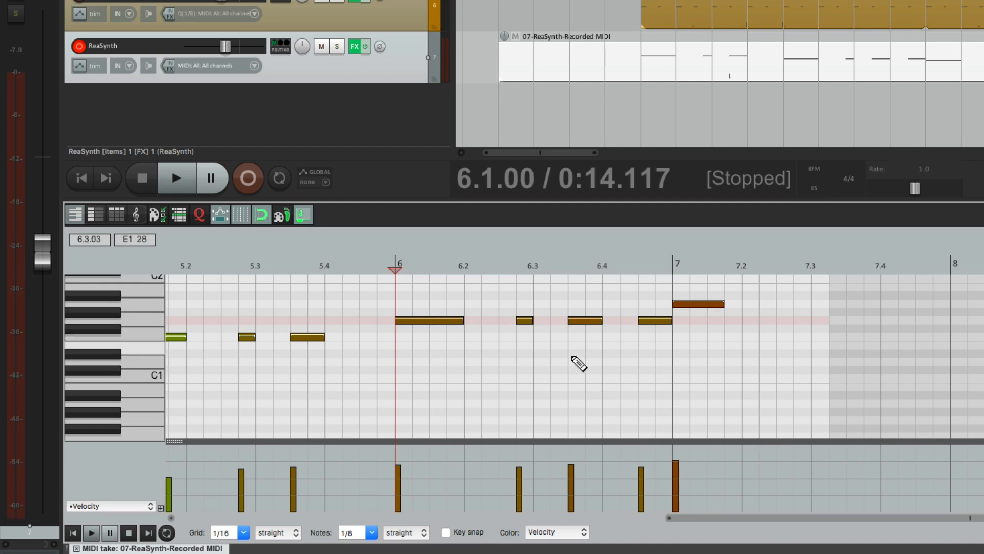
left_click(699, 304)
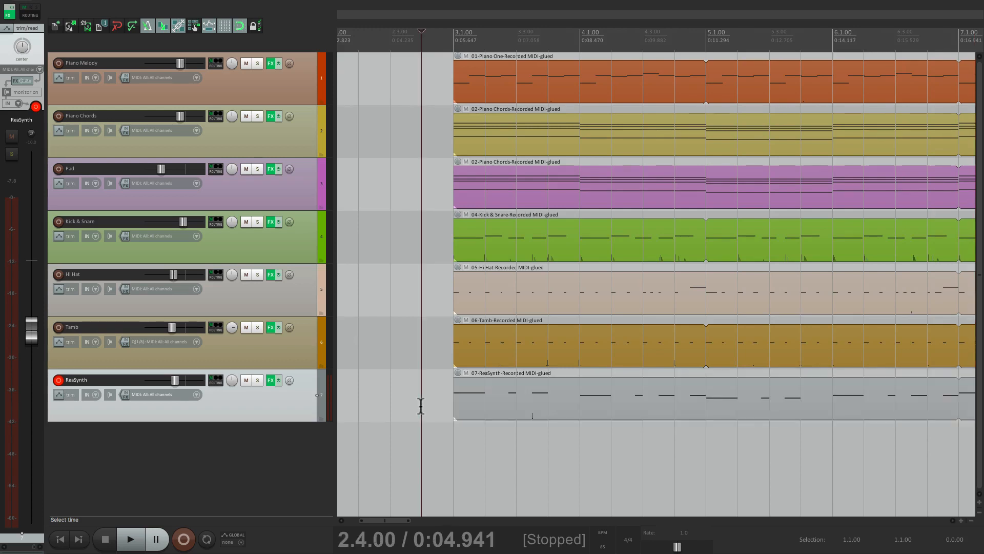
Play the project and lower the ReaSynth track's volume to about −10 dB.
left_click(129, 539)
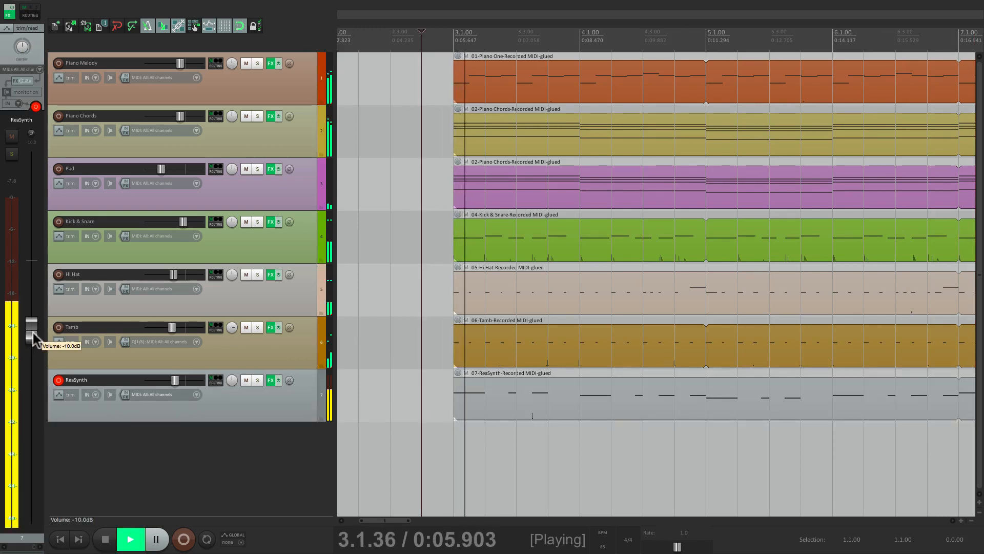
left_click_drag(32, 323, 32, 352)
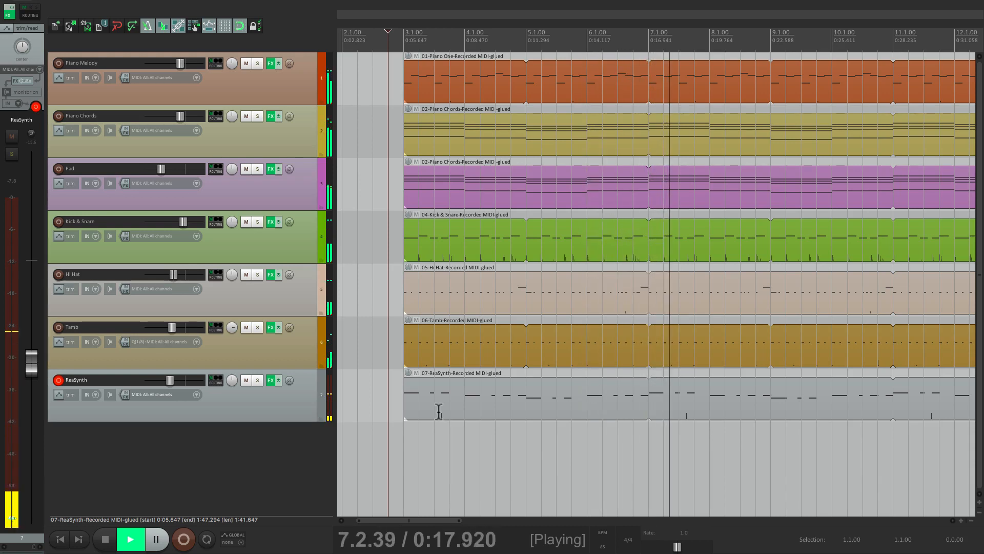
left_click(104, 539)
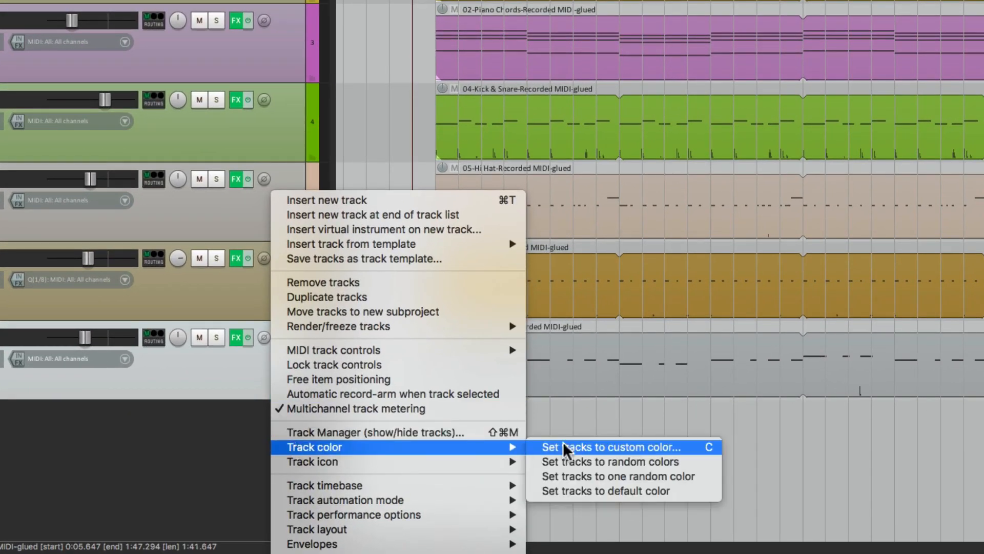
Give the ReaSynth track a custom blue colour from the colour wheel.
left_click(610, 447)
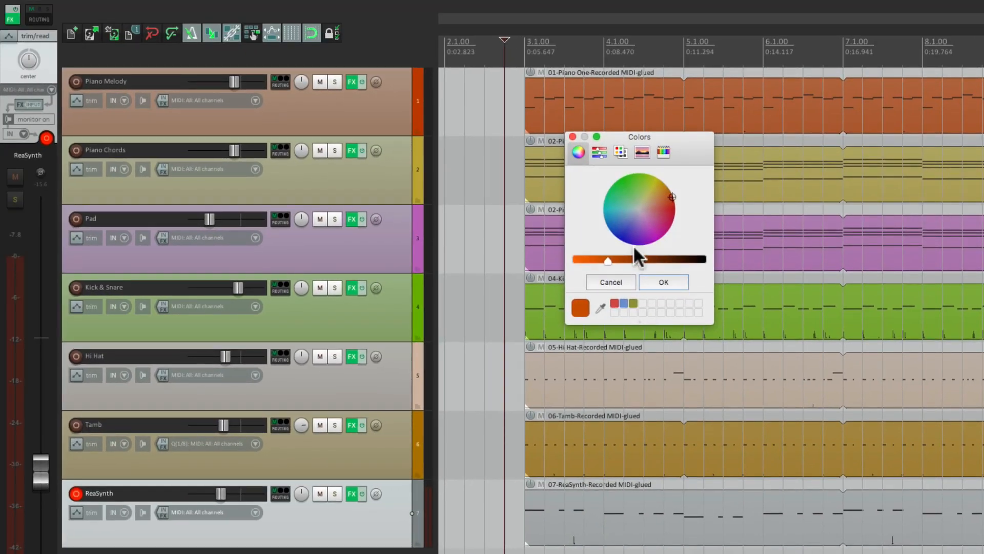
left_click(627, 232)
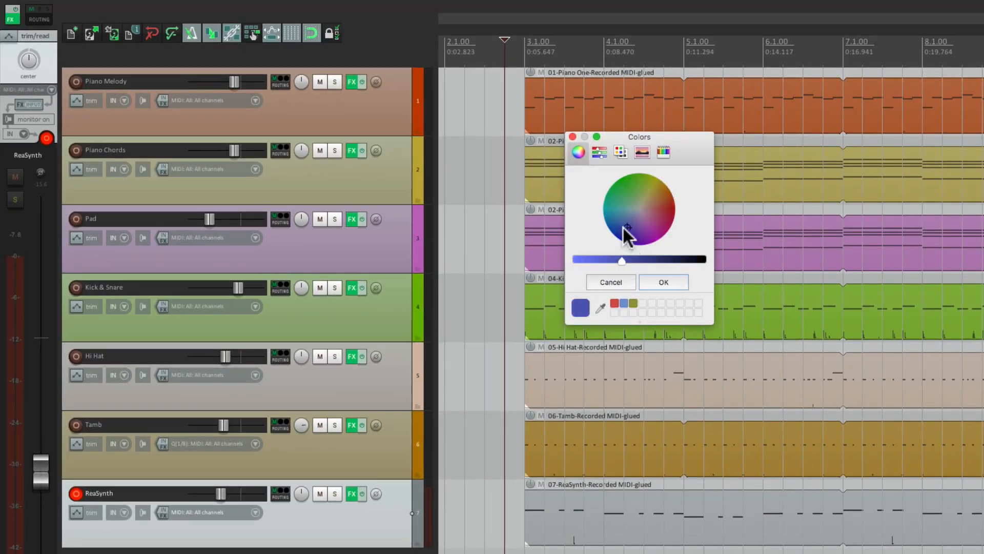
left_click(663, 282)
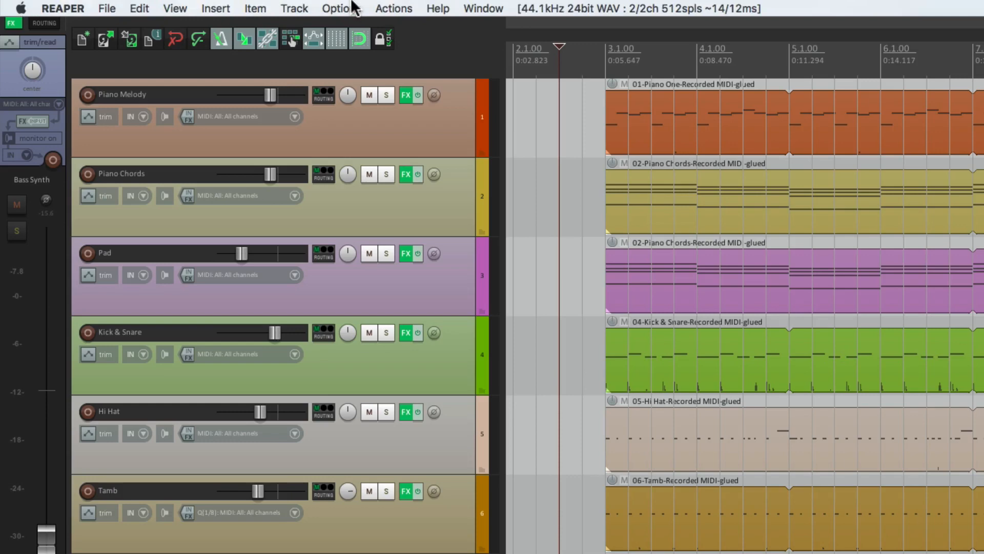
Insert an eighth track with a new ReaSynth virtual instrument.
left_click(294, 8)
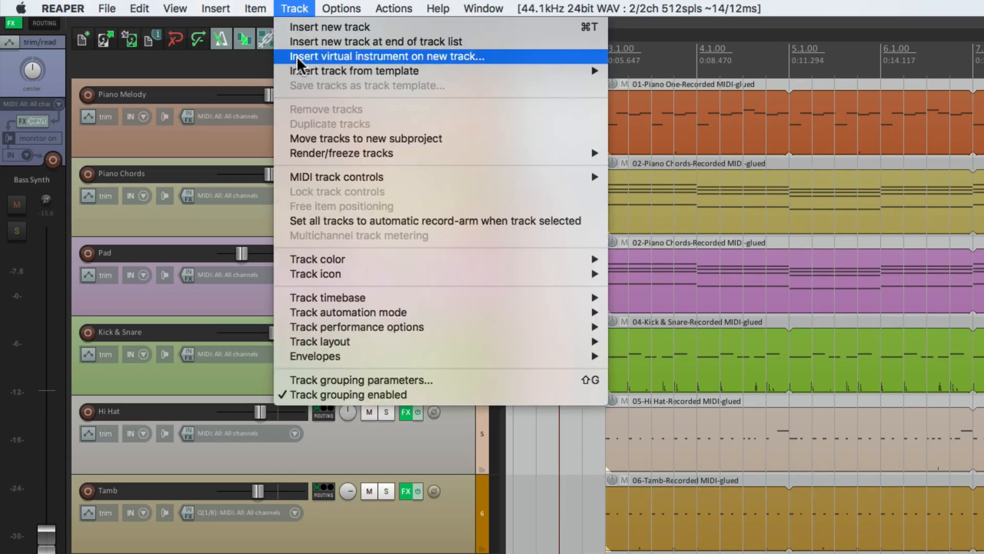
left_click(386, 56)
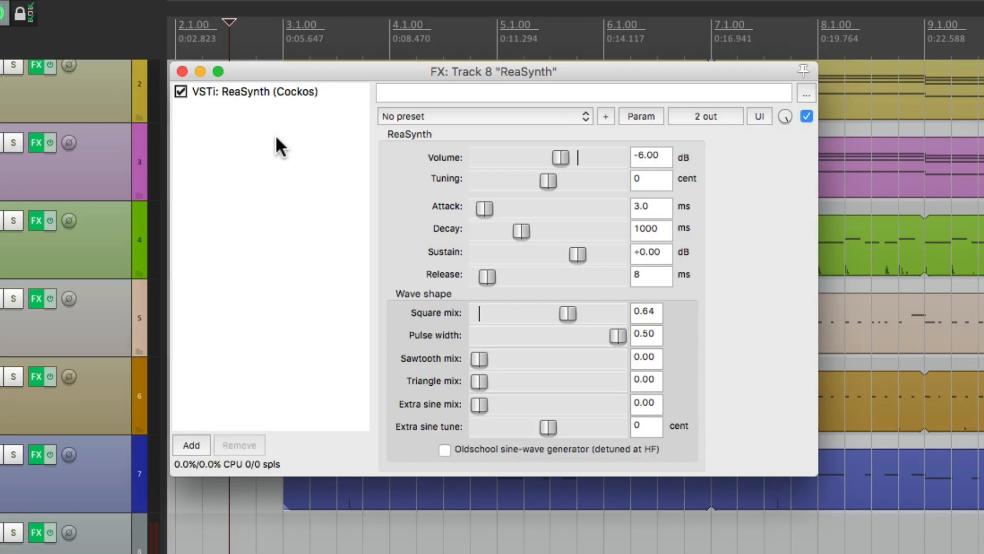
Add ReaDelay from the Cockos plugin list after ReaSynth on track 8.
left_click(191, 444)
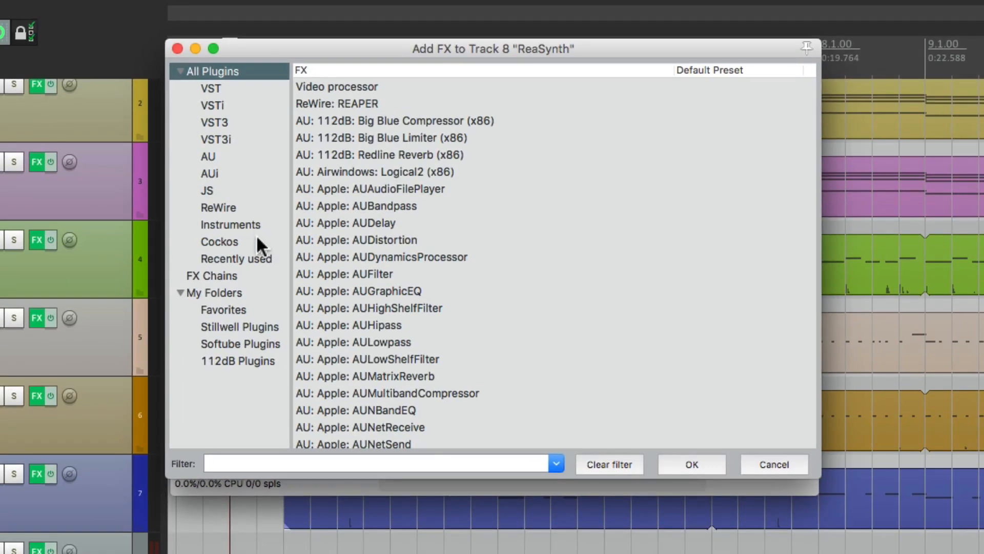
left_click(218, 241)
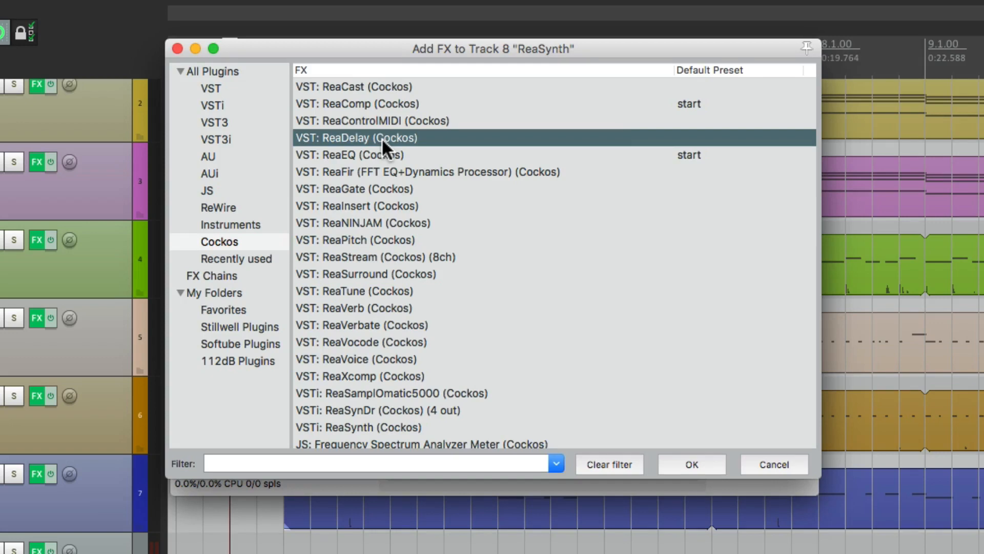
double_click(356, 137)
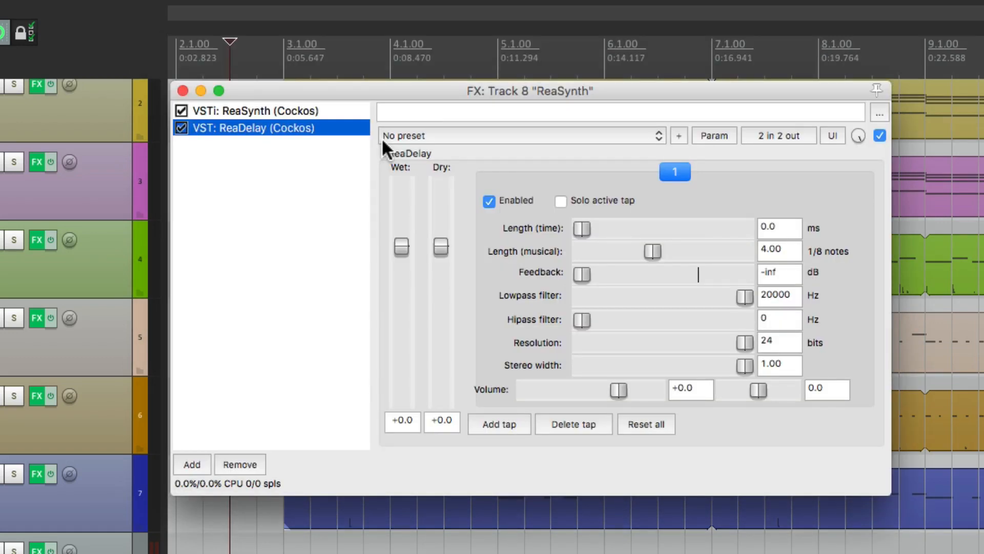
mouse_move(344, 139)
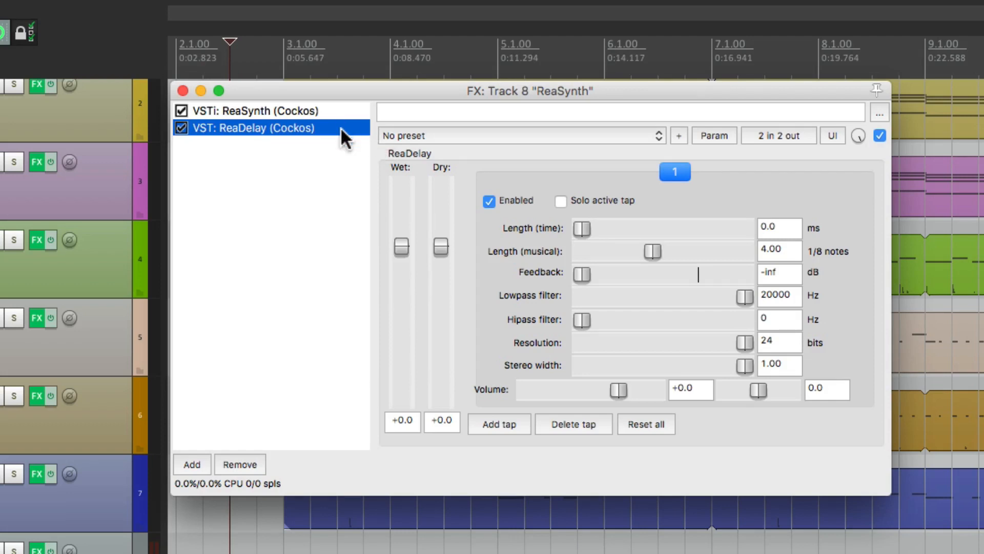
mouse_move(460, 322)
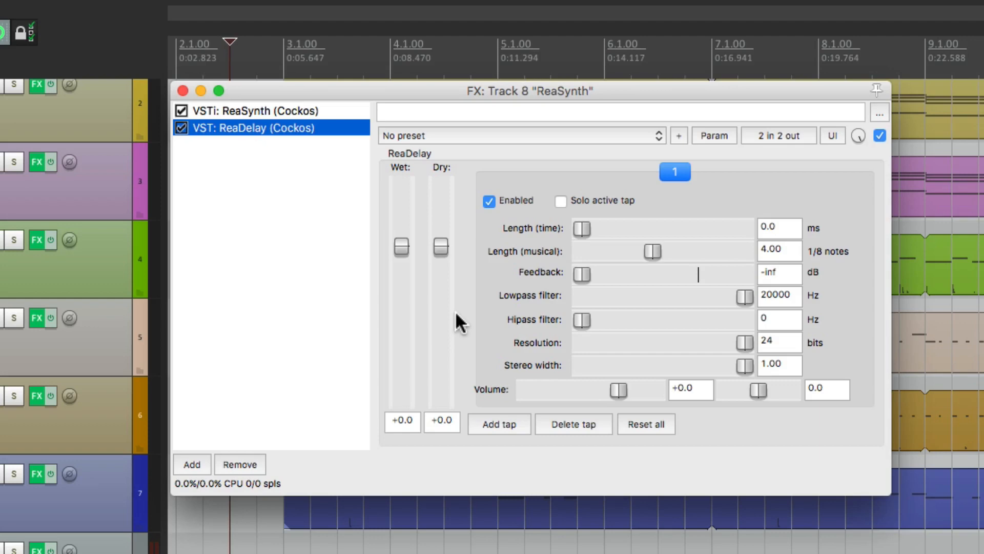
mouse_move(833, 266)
type("1")
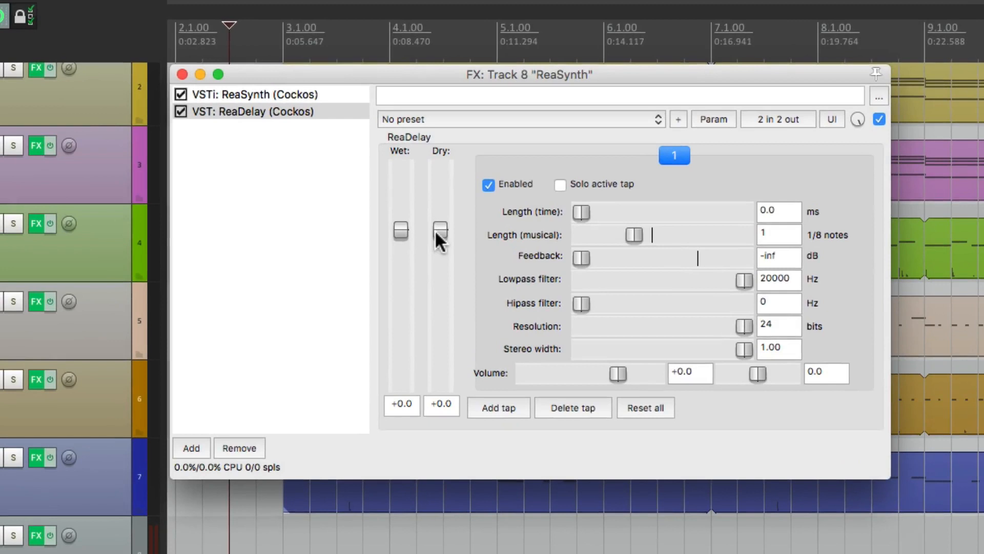
mouse_move(402, 241)
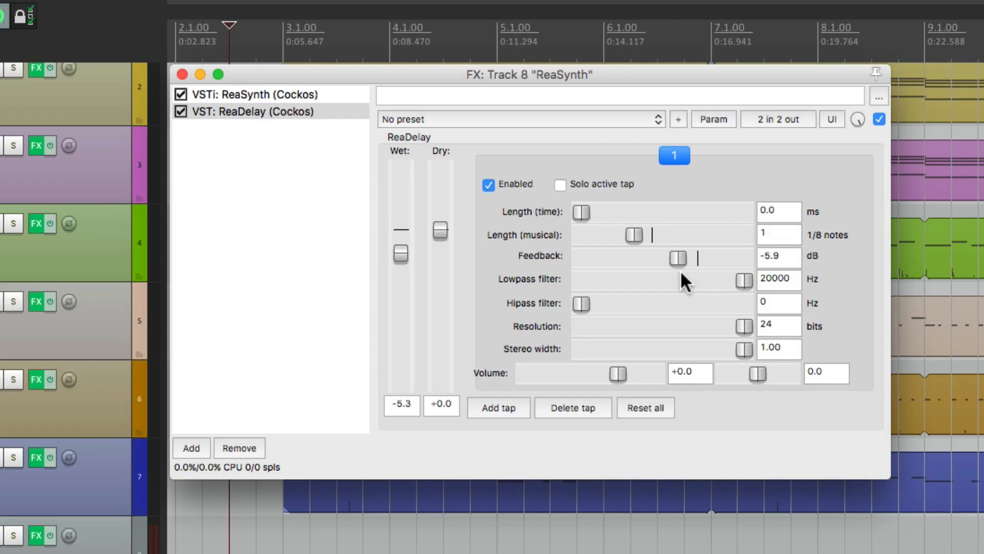
mouse_move(271, 227)
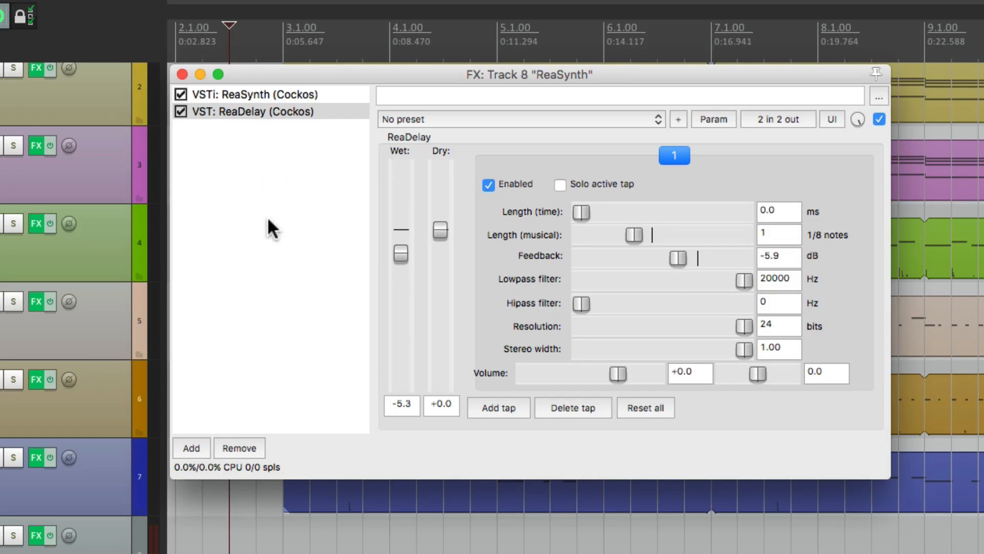
Add ReaVerbate to track 8 (room size 84, wet -9.7) and bypass ReaDelay.
left_click(191, 448)
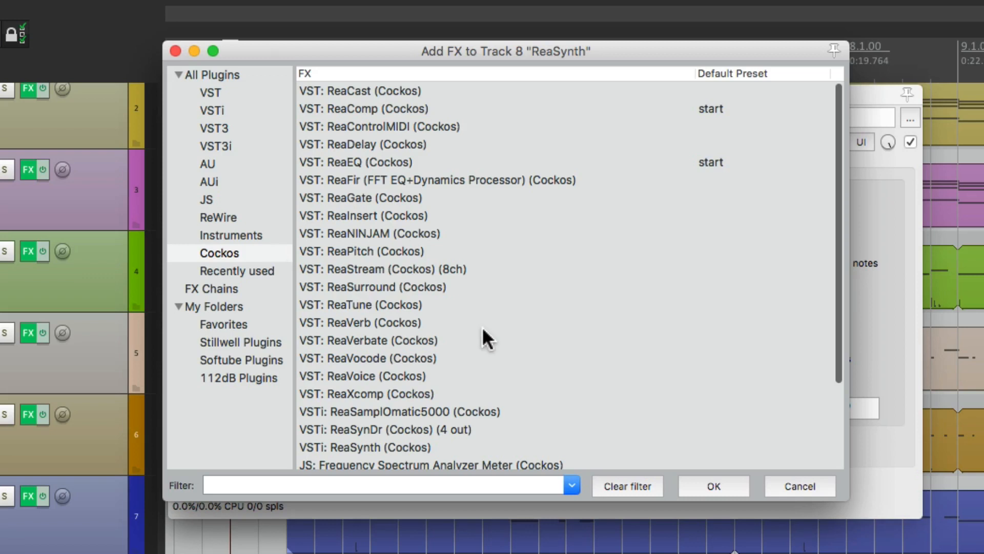
left_click(368, 331)
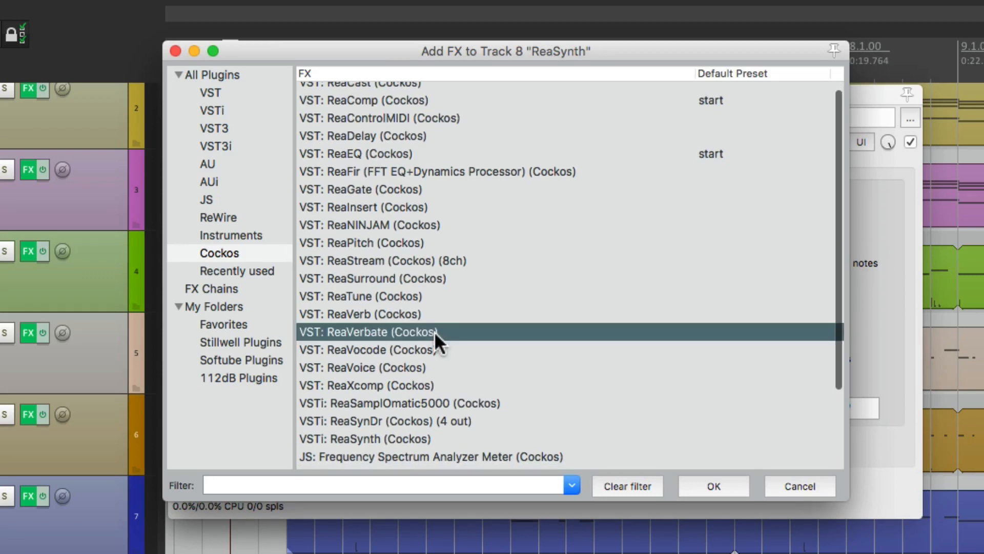
double_click(369, 332)
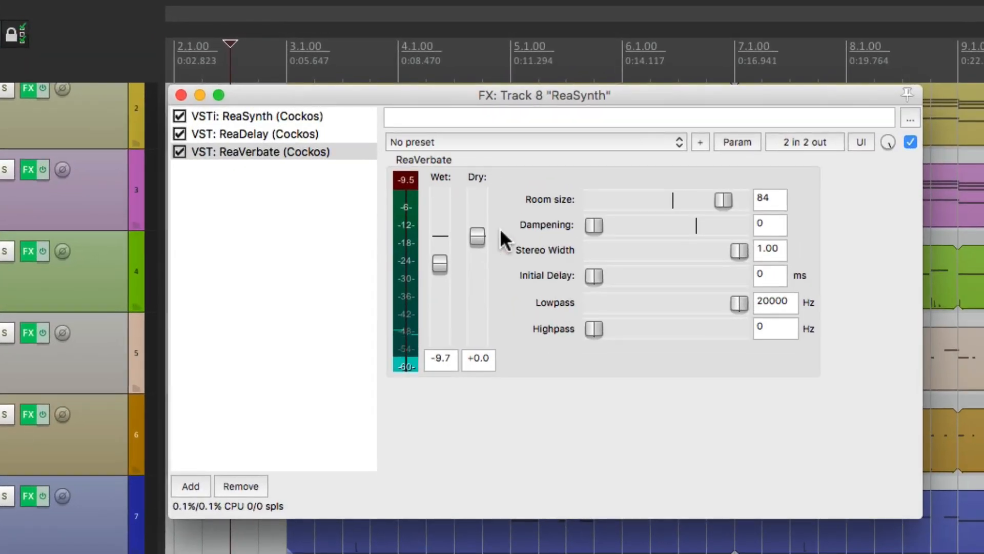
left_click(179, 134)
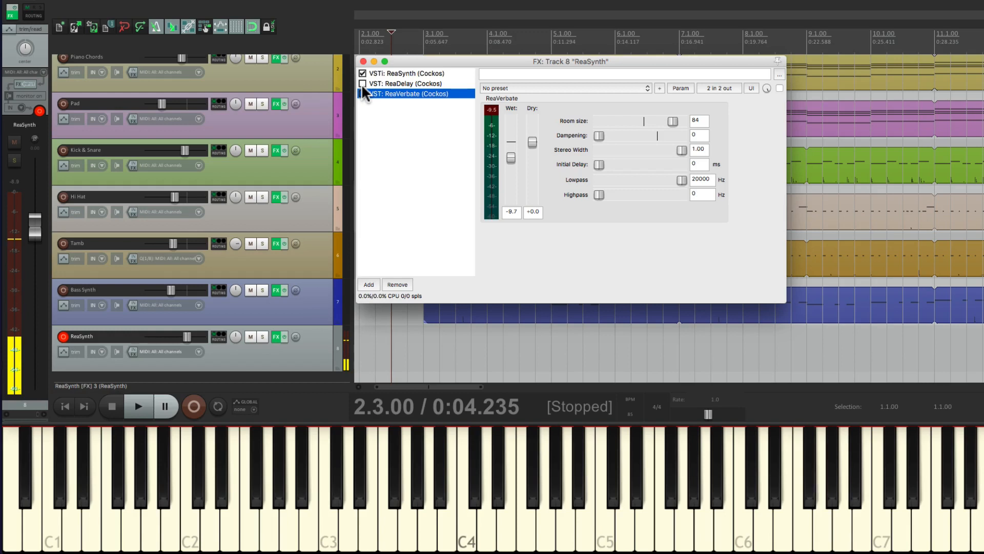
Switch ReaDelay back on and close track 8's effects chain.
left_click(362, 84)
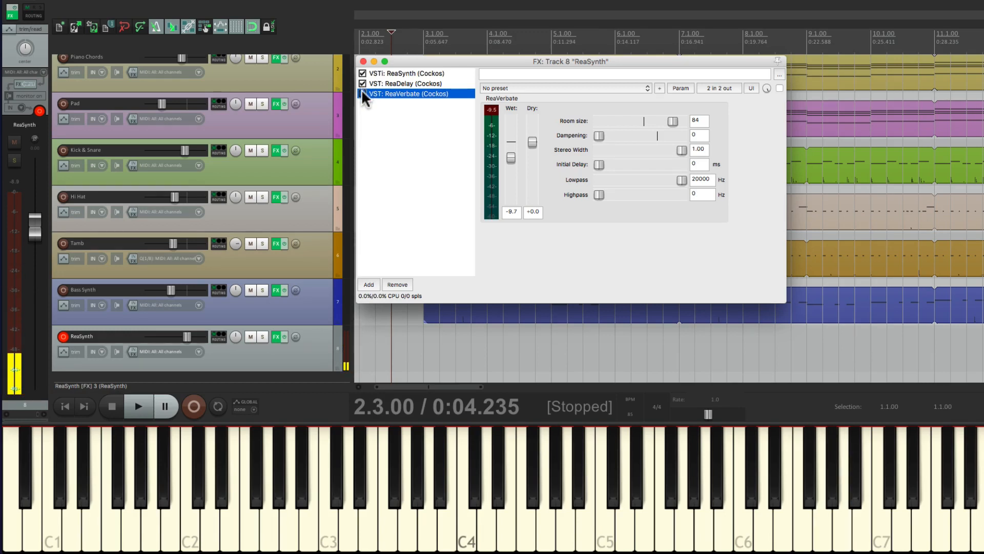
left_click(780, 88)
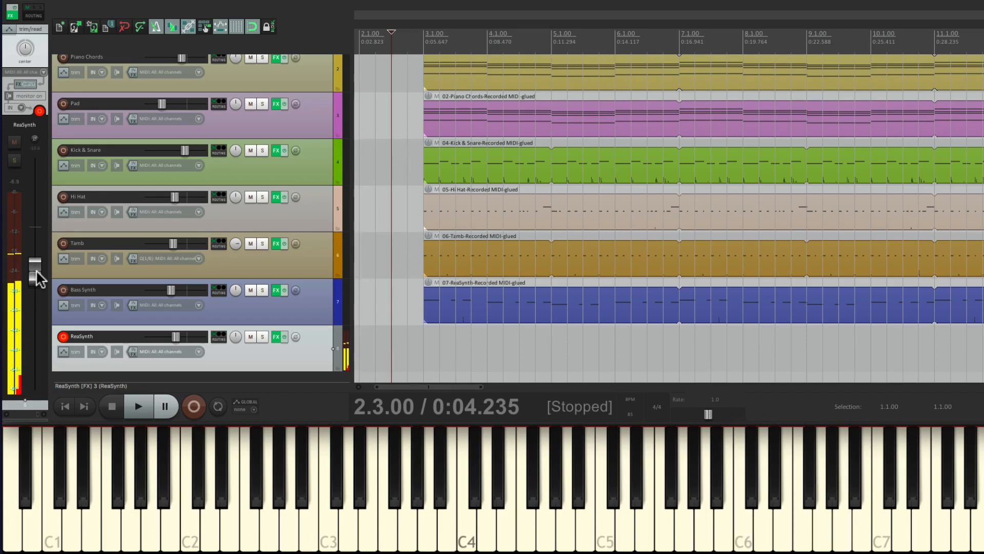
Record a new MIDI melody on the eighth ReaSynth track.
left_click(761, 490)
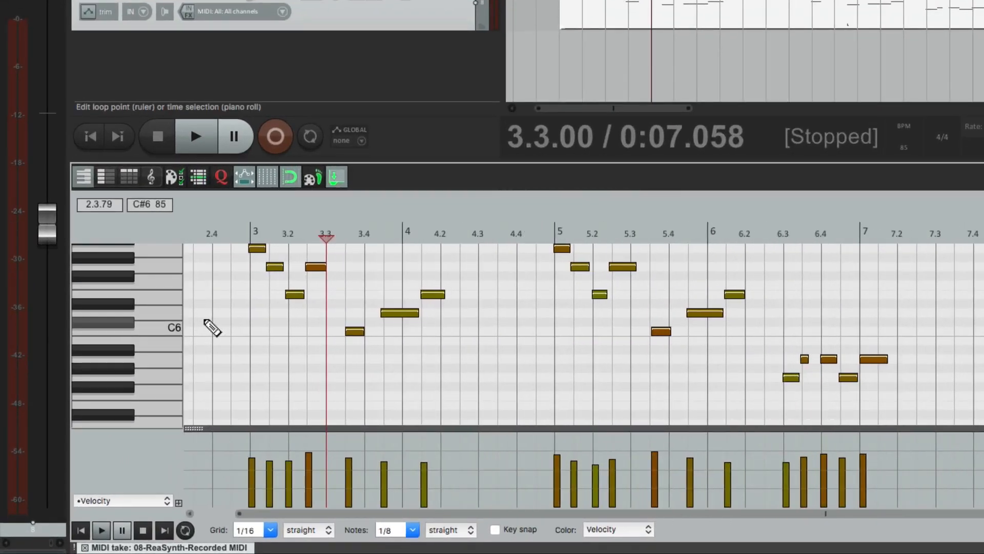
Quantize every melody note to the 1/16 grid at 100% strength, then play it back.
scroll("down", 3)
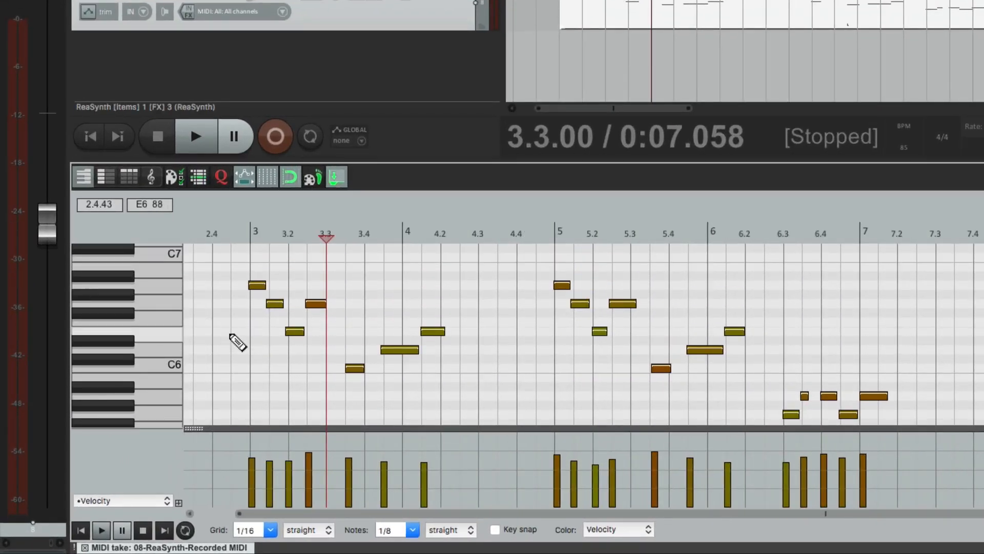
mouse_move(243, 177)
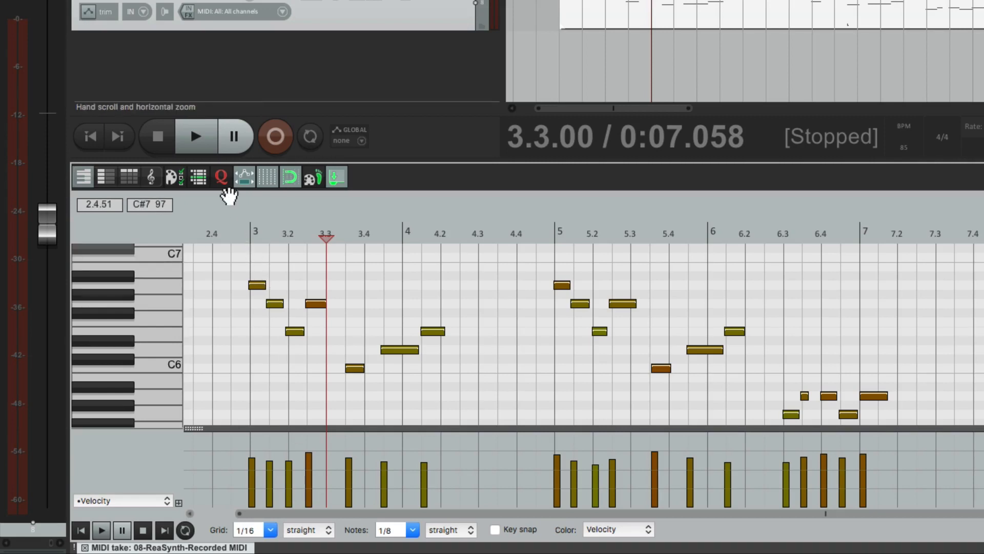
left_click(221, 176)
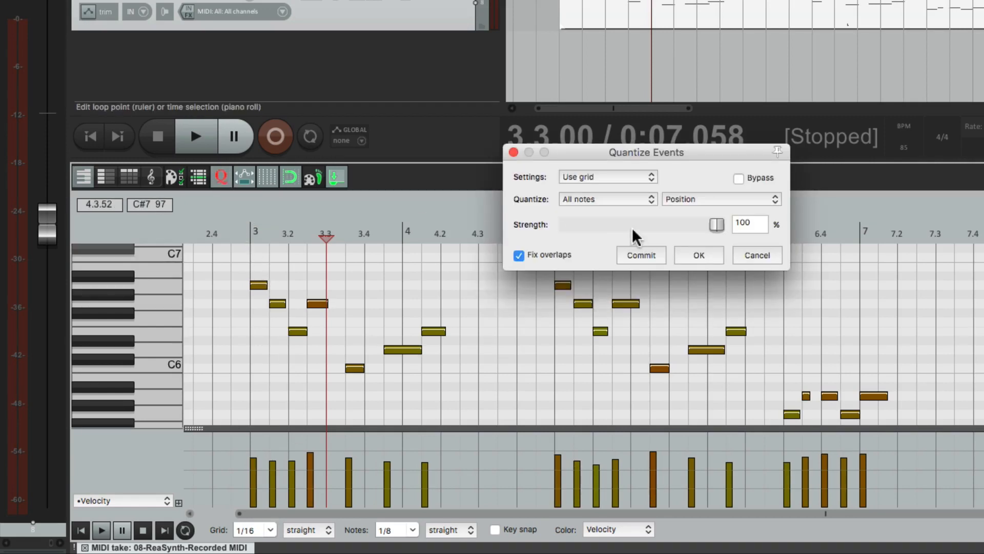
mouse_move(674, 216)
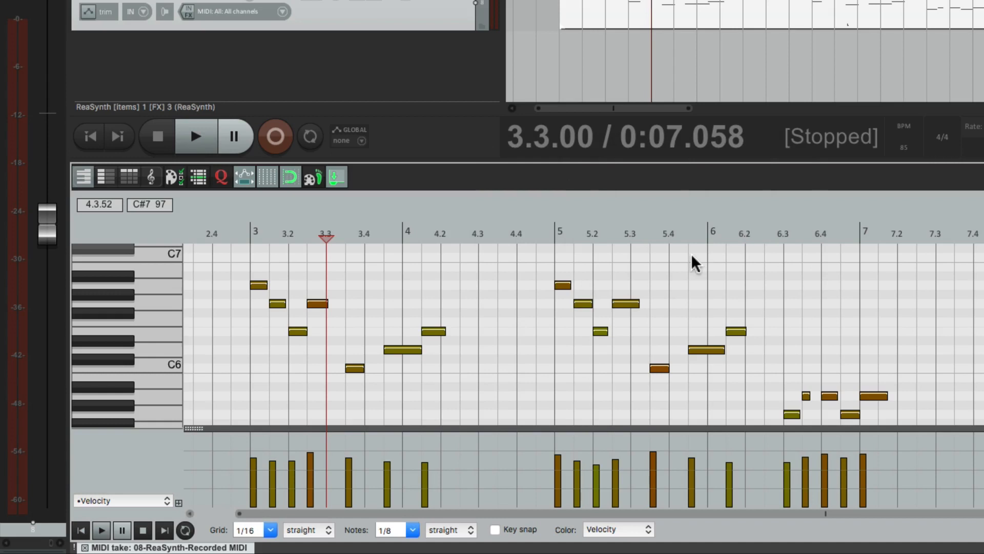
left_click(195, 136)
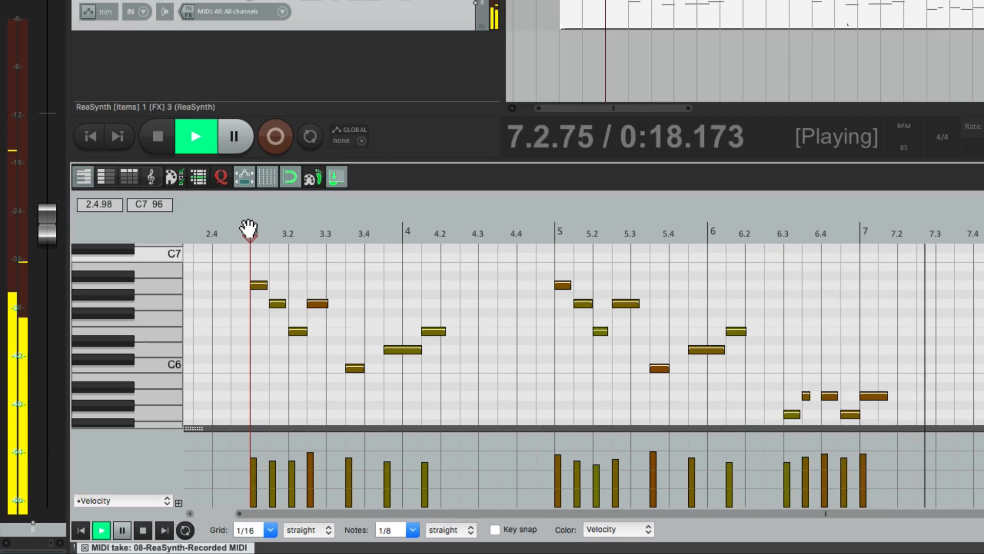
Shorten the overlong notes, including bar 5.2, auditioning from bar 3, then exit the editor.
left_click(155, 137)
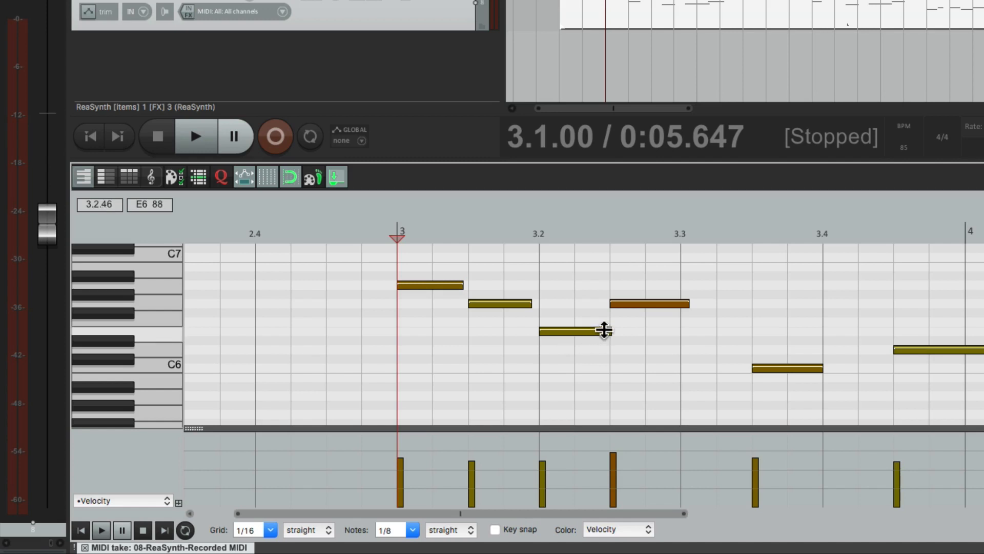
key("shift")
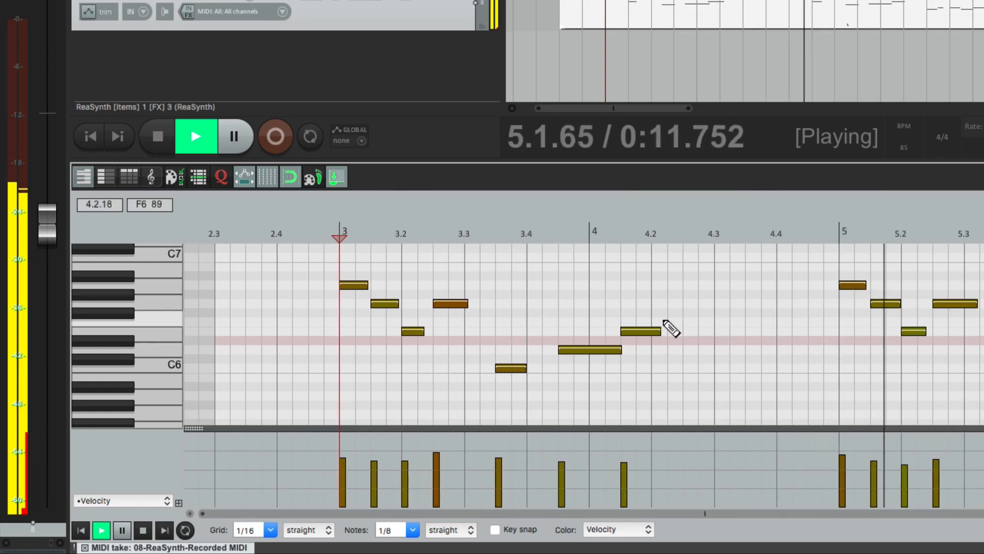
left_click(155, 137)
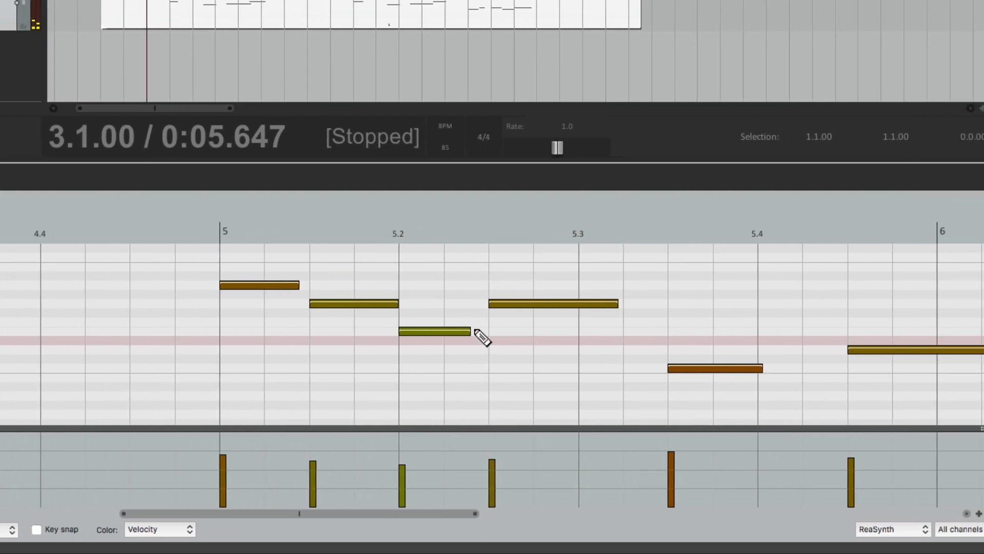
key("shift")
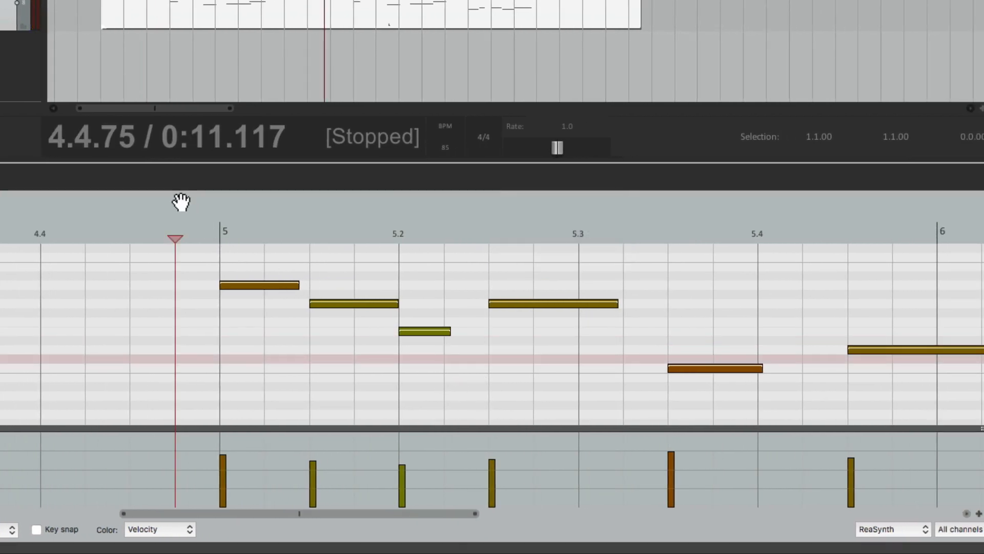
key("space")
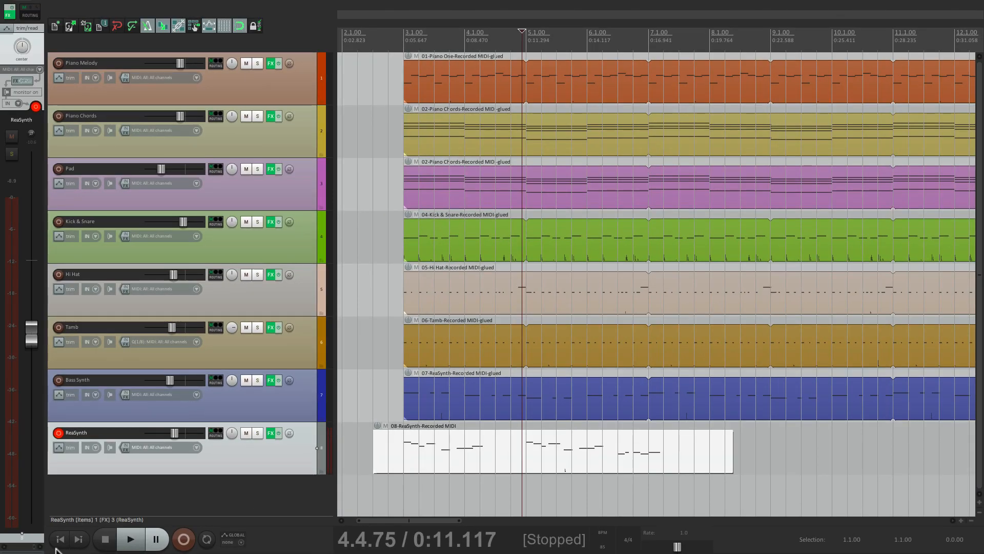
mouse_move(101, 531)
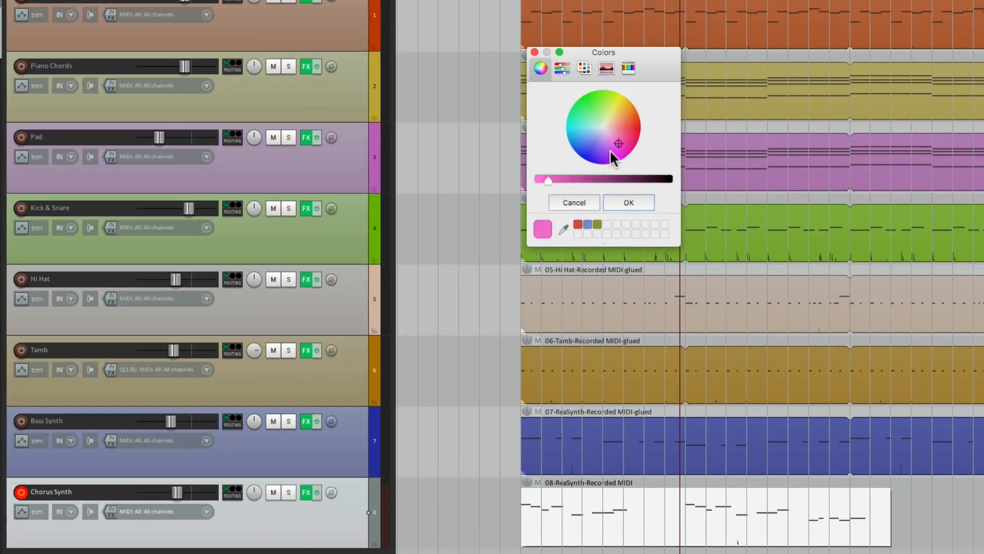
Colour the Chorus Synth track pink and save the project.
left_click(628, 202)
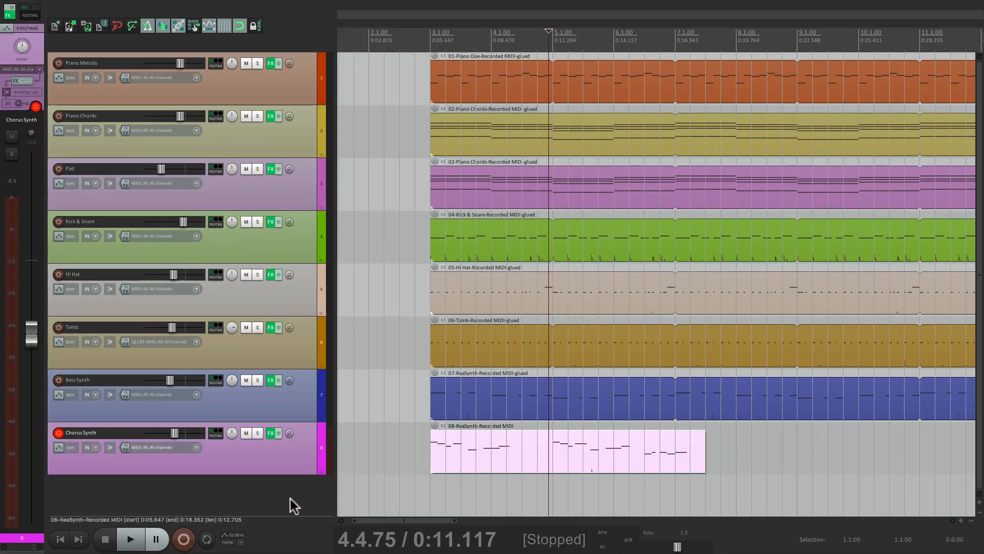
left_click(106, 8)
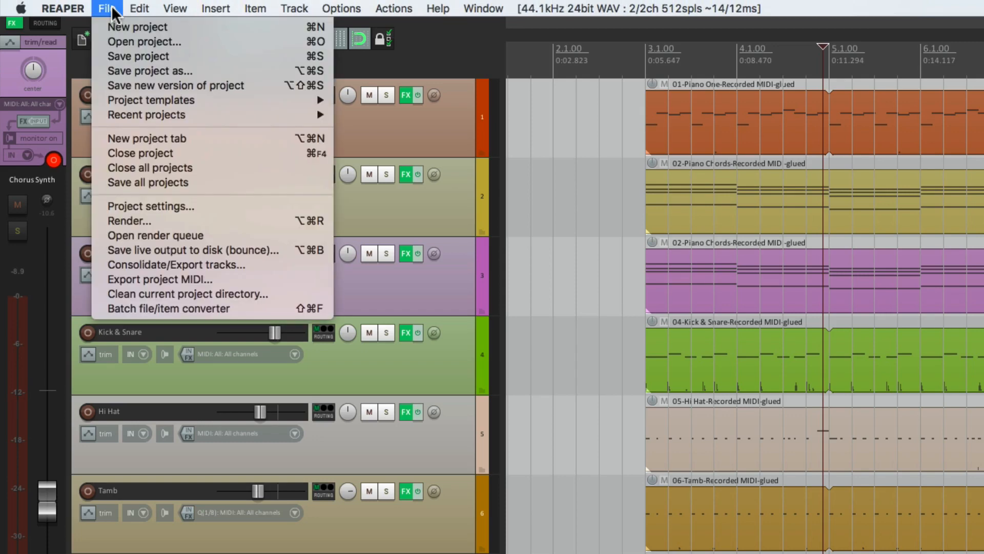